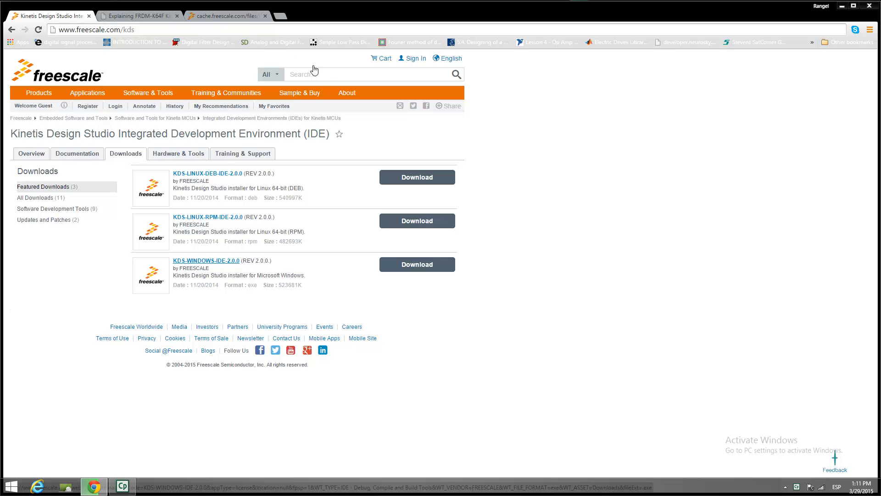
mouse_move(416, 262)
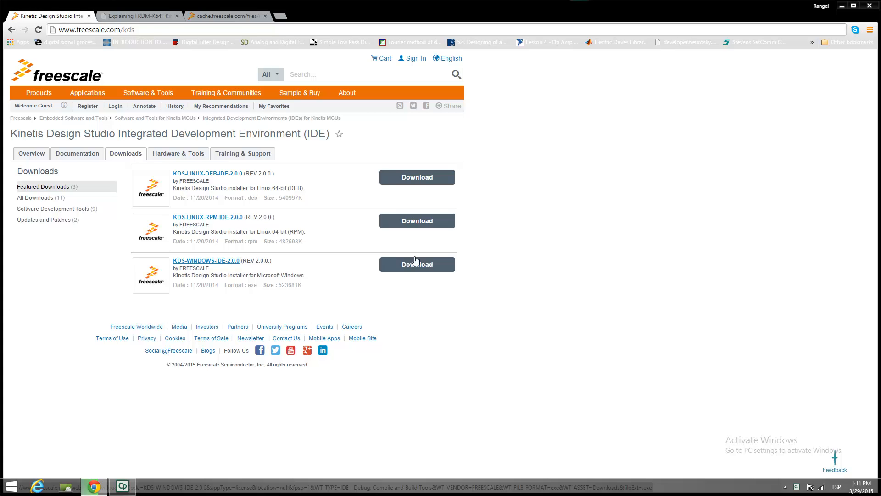
Start a new Kinetis Design Studio project named RGBLED and advance to board selection.
click(135, 15)
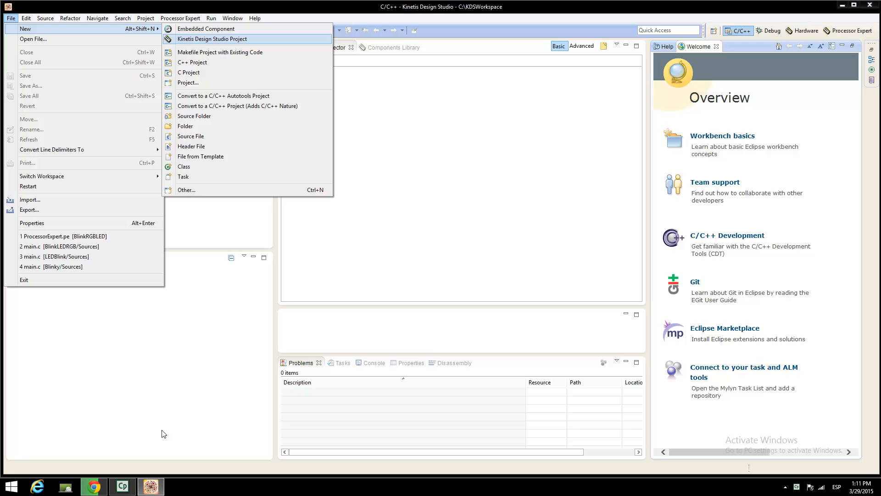
mouse_move(252, 46)
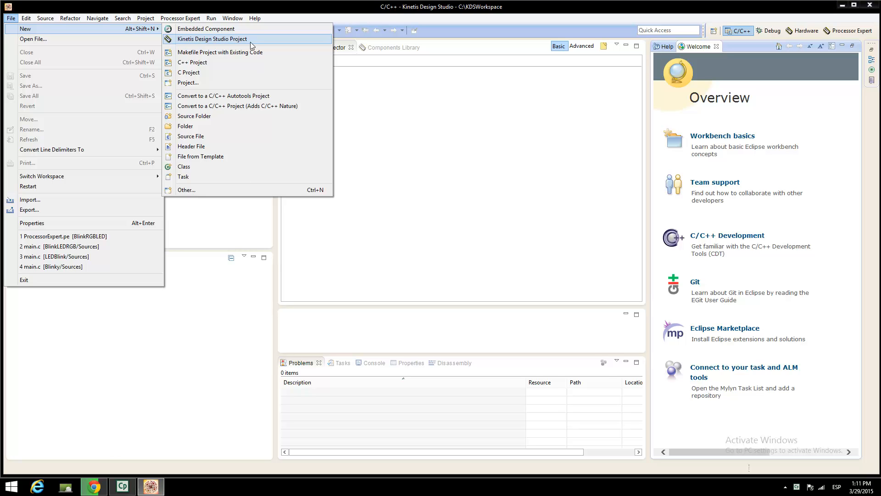
mouse_move(252, 35)
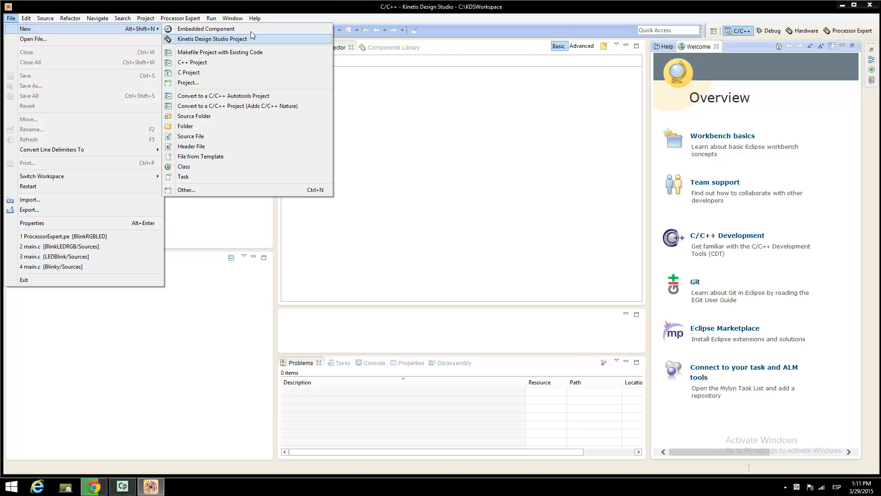
click(212, 38)
text(RGBLED)
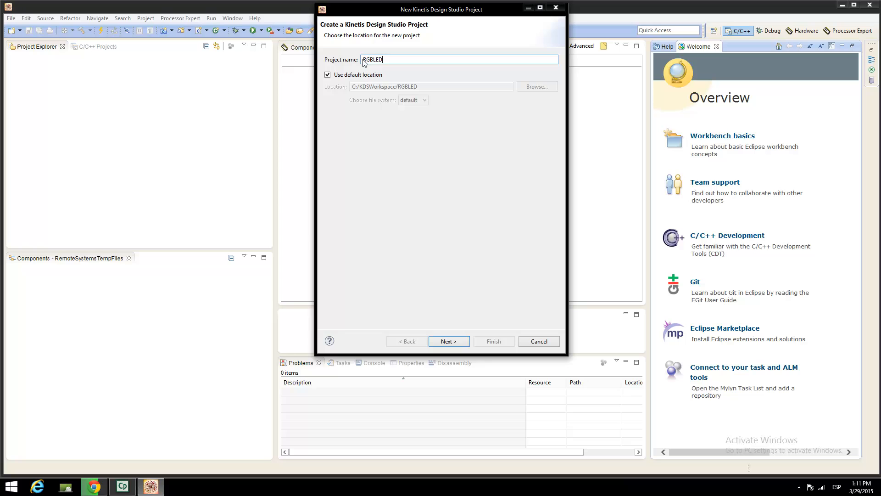
click(448, 341)
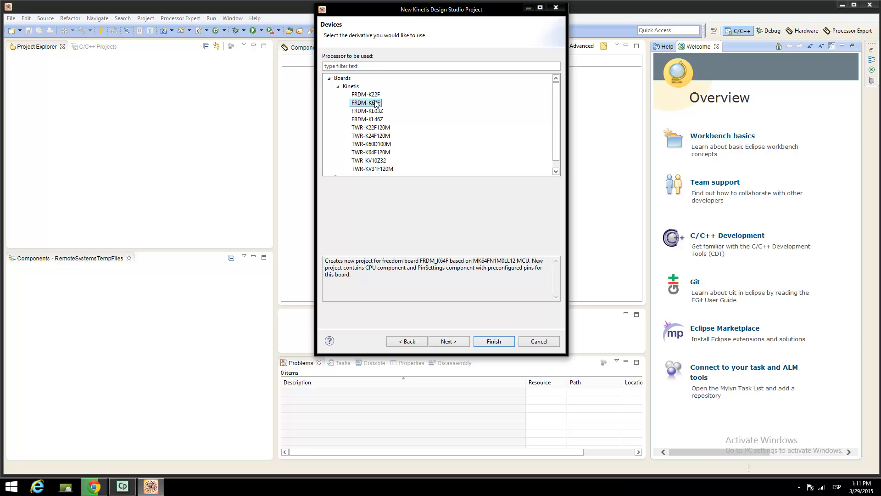
Keep FRDM-K64F and finish with Processor Expert in Standalone mode, Kinetis SDK unchecked.
click(448, 341)
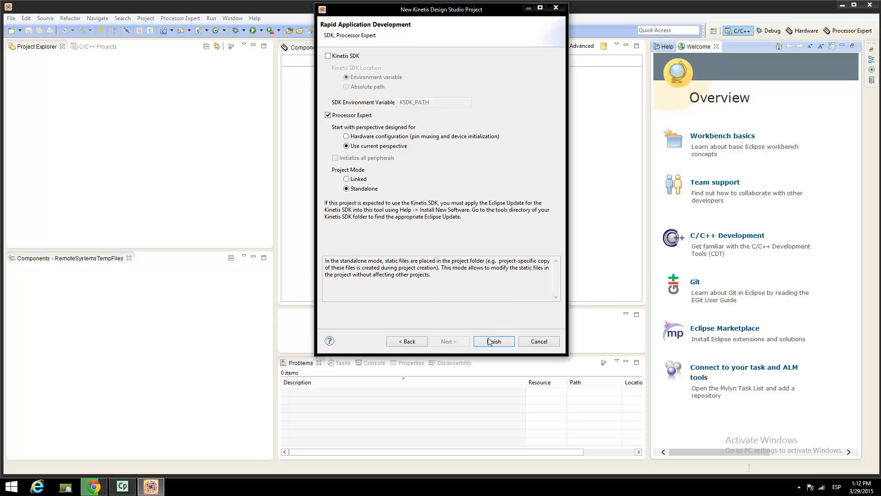
click(493, 341)
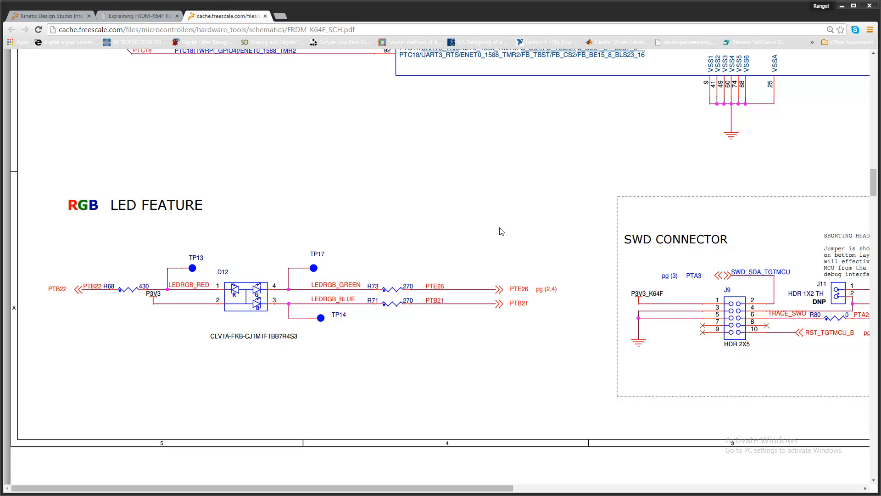
mouse_move(502, 104)
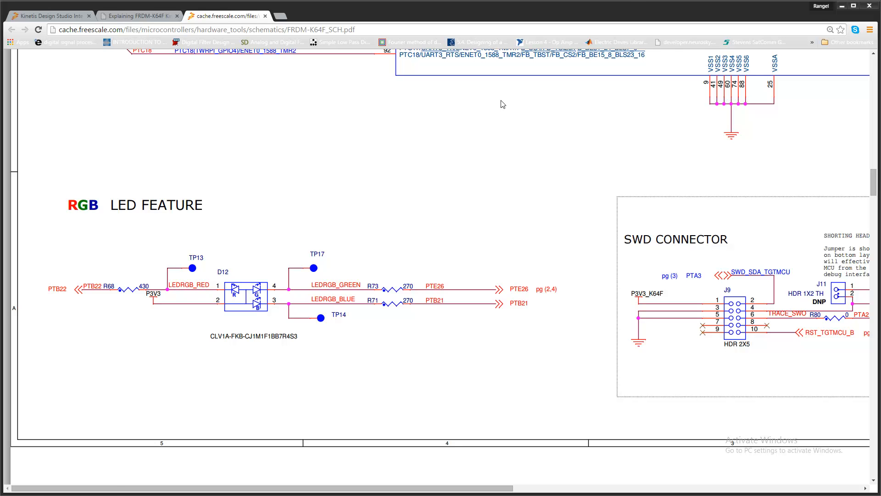
Note RGB LED pins PTB22, PTE26, PTB21 and return to Kinetis Design Studio.
click(121, 486)
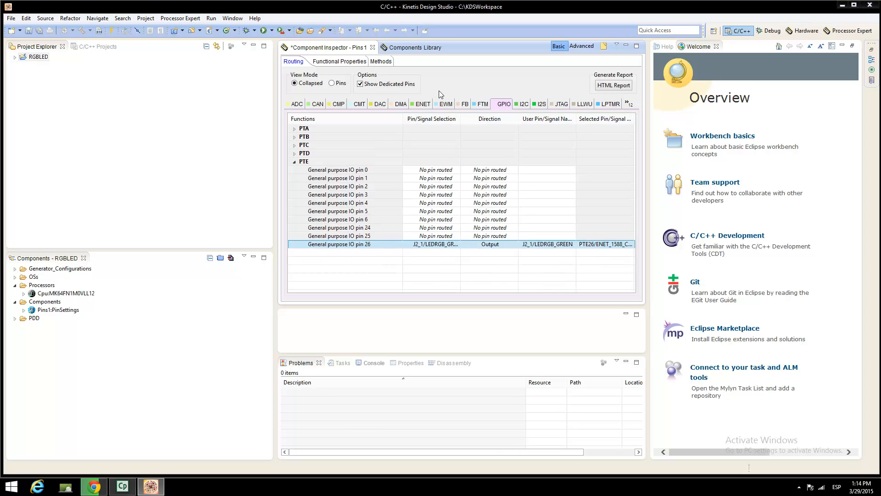
mouse_move(410, 52)
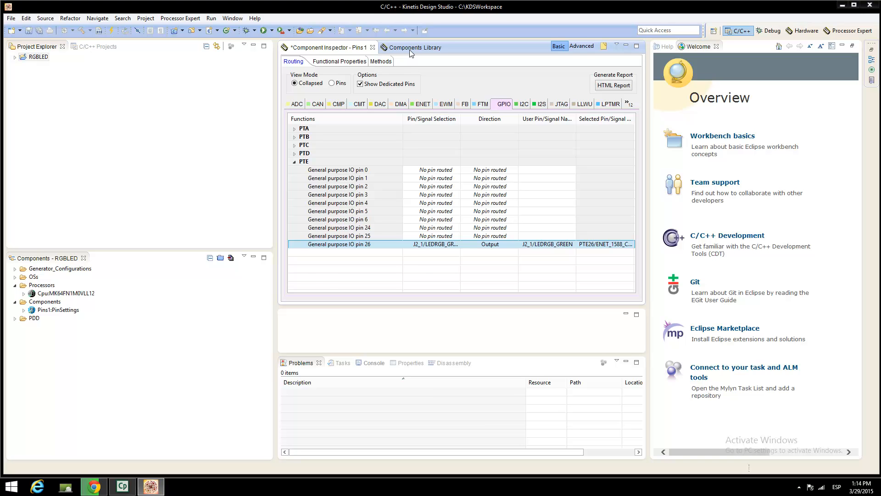
Show the Components Library listing available Processor Expert components alphabetically.
click(415, 47)
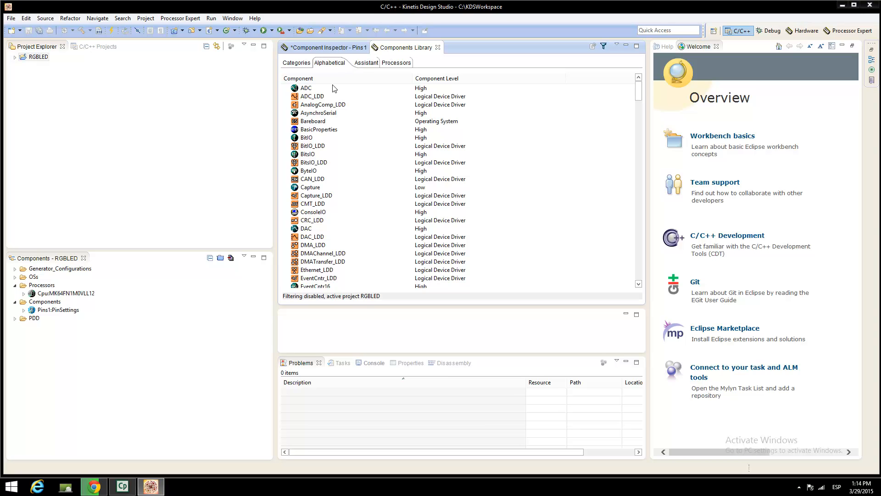
mouse_move(323, 139)
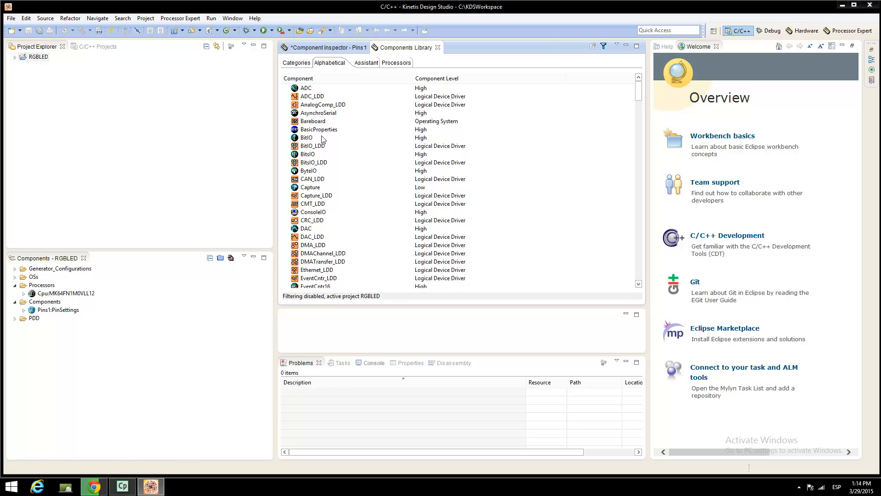
Add a BitIO component to RGBLED, rename it GREEN, and view its methods.
right_click(48, 317)
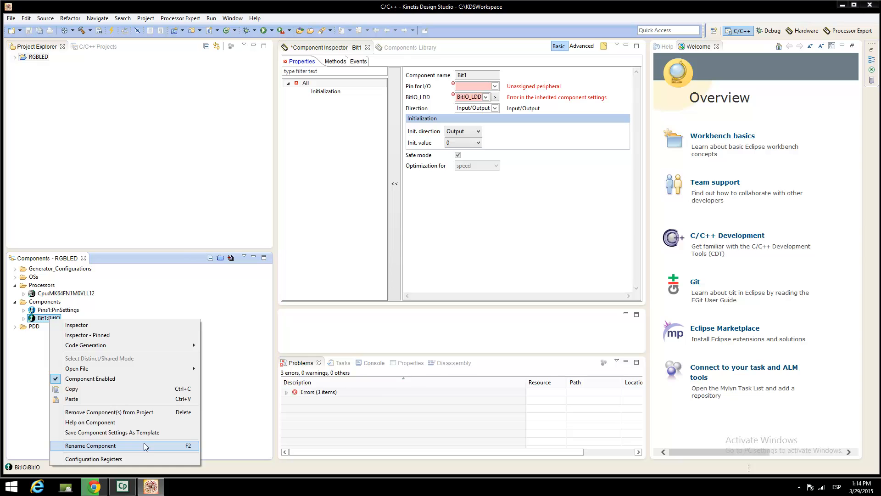
click(90, 445)
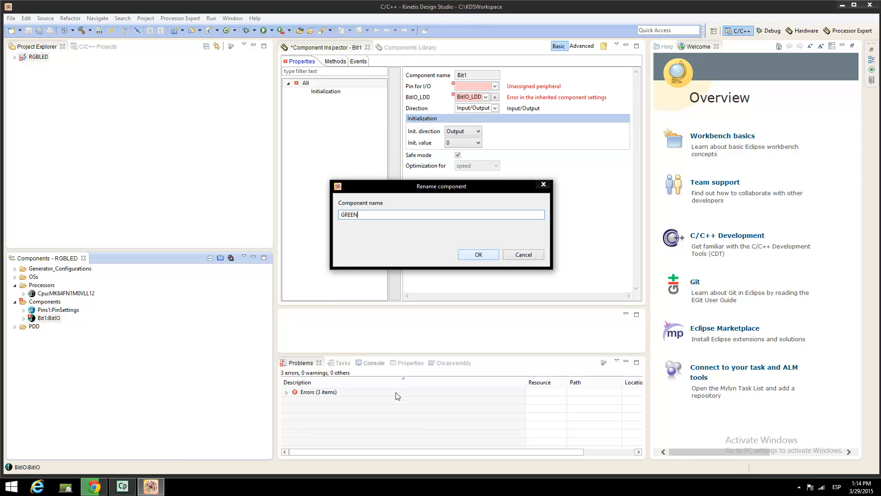
click(478, 254)
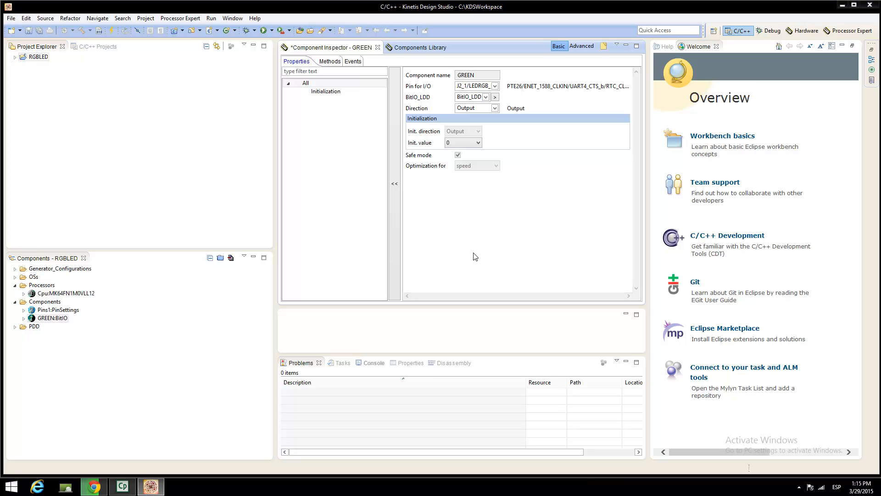
click(329, 61)
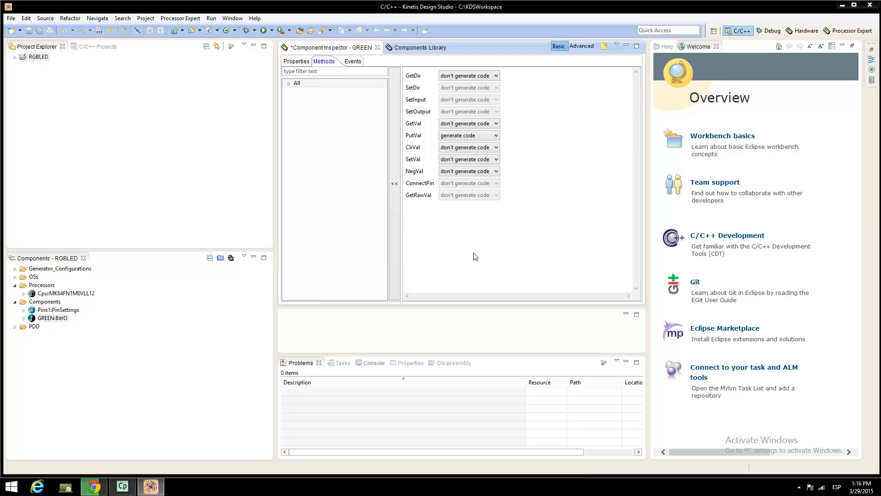
right_click(307, 138)
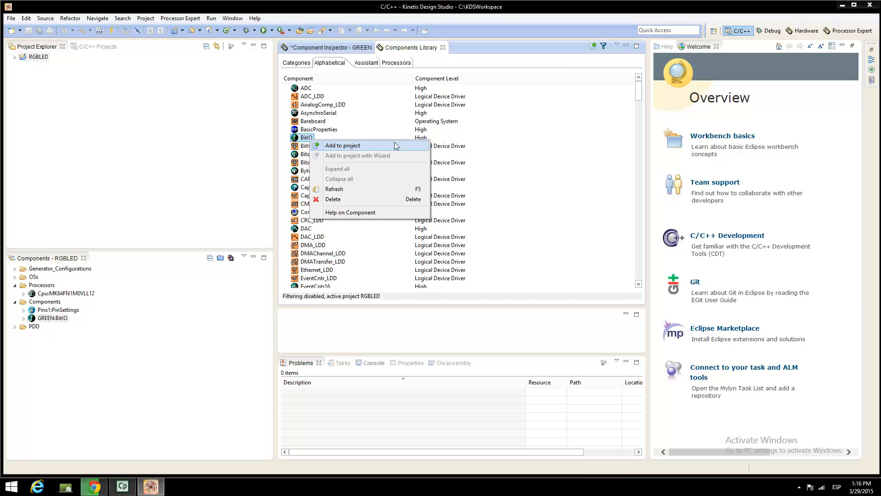
Add a BitIO named BLUE on pin LEDRGB_BLUE (PTB21) and view its methods.
click(342, 145)
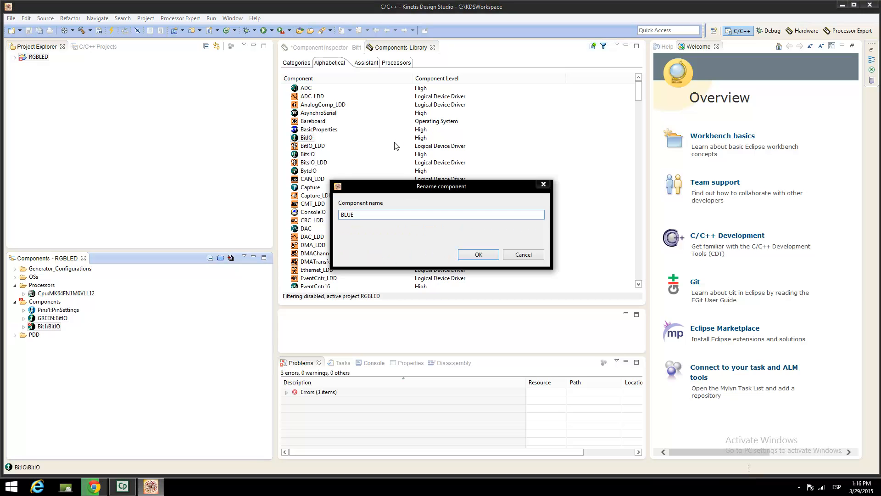
mouse_move(469, 233)
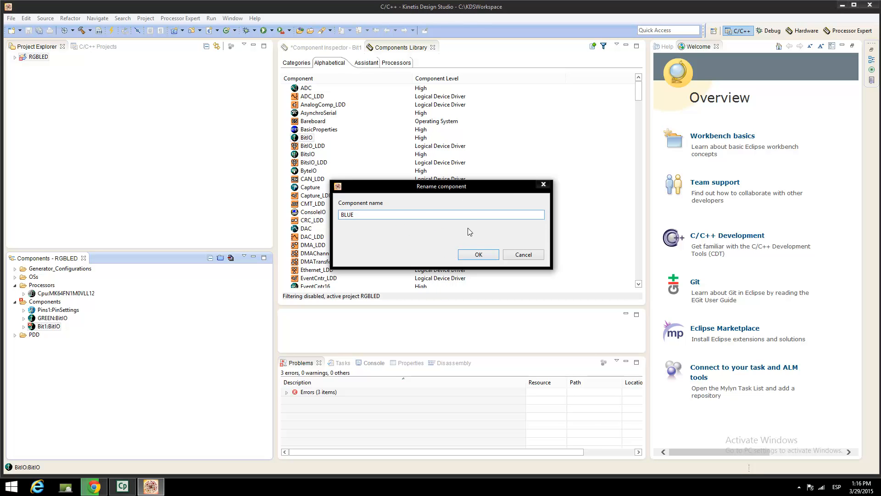
click(478, 254)
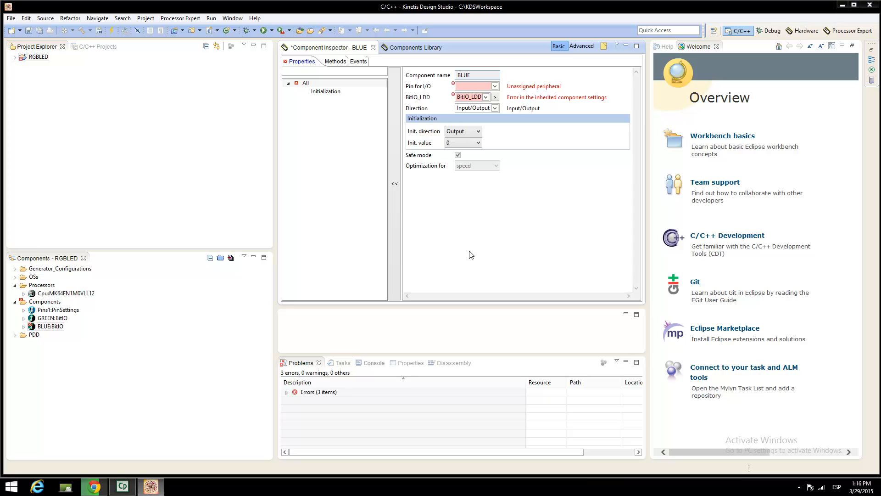
click(495, 85)
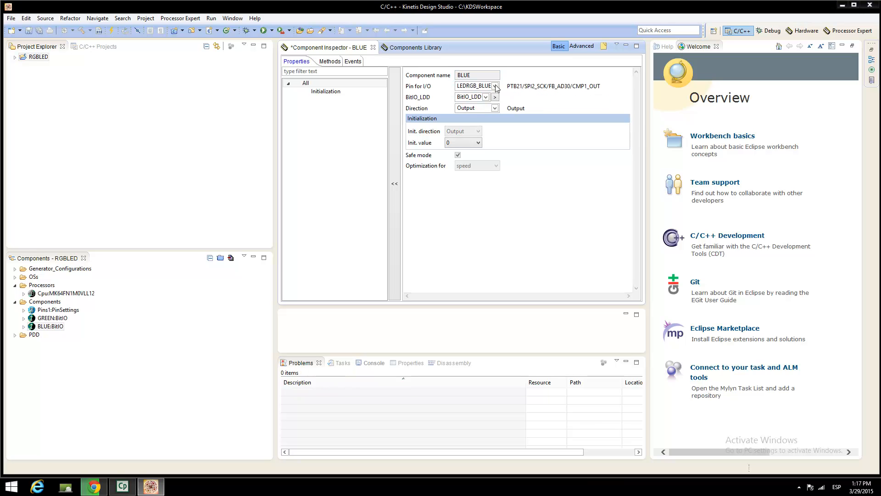
mouse_move(496, 107)
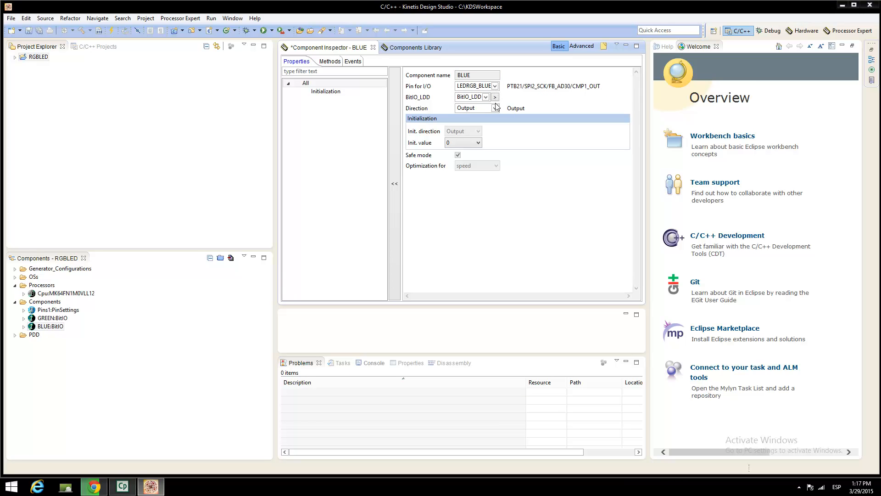
click(324, 60)
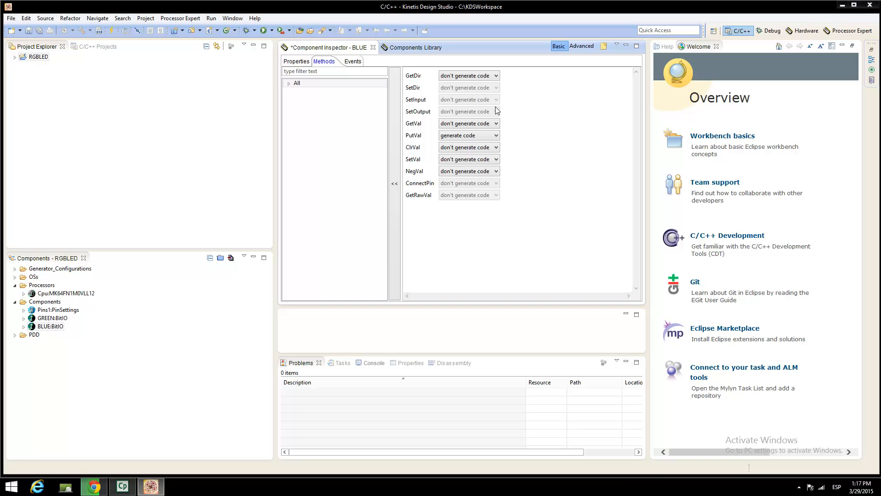
Add a third BitIO, rename it RED, and set code generation for PutVal.
right_click(309, 137)
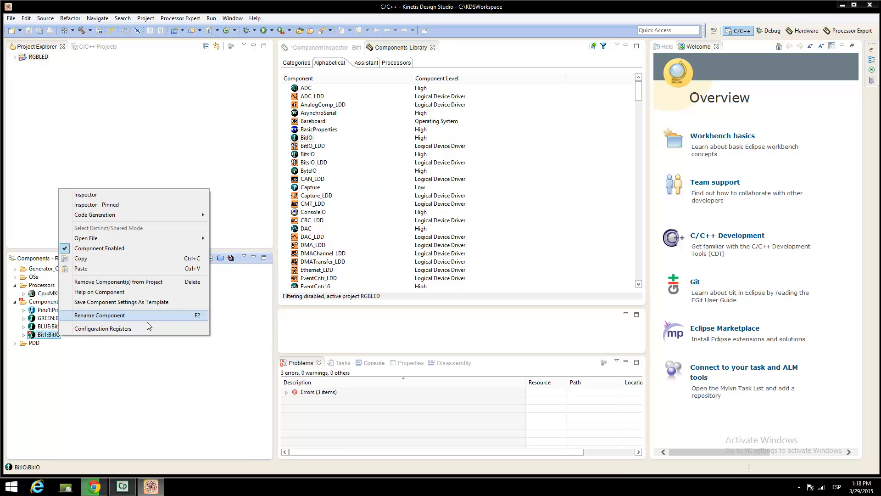
click(100, 315)
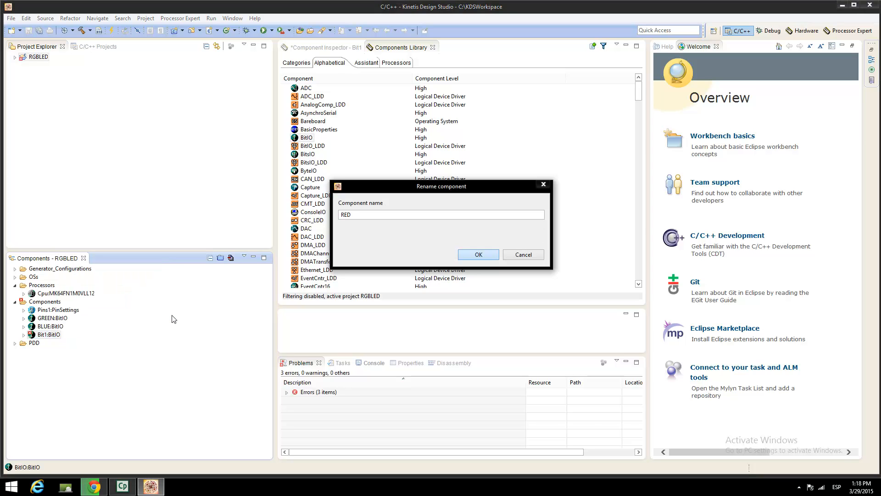
mouse_move(466, 275)
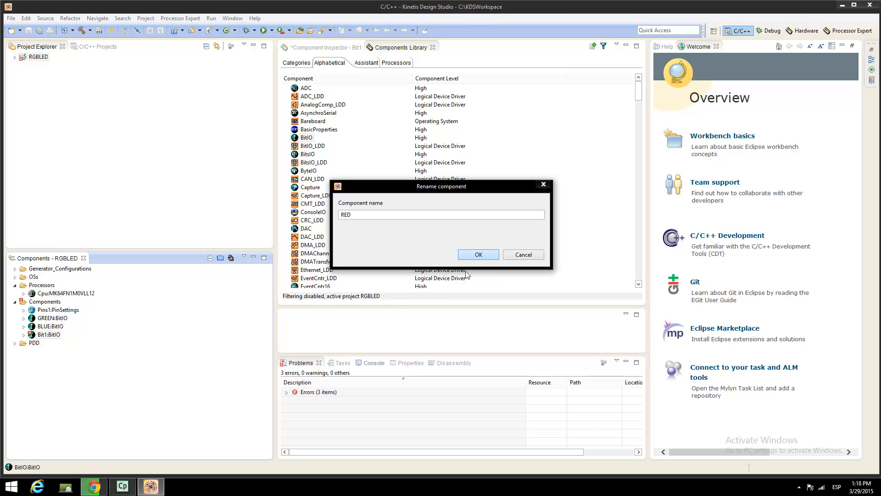
click(478, 254)
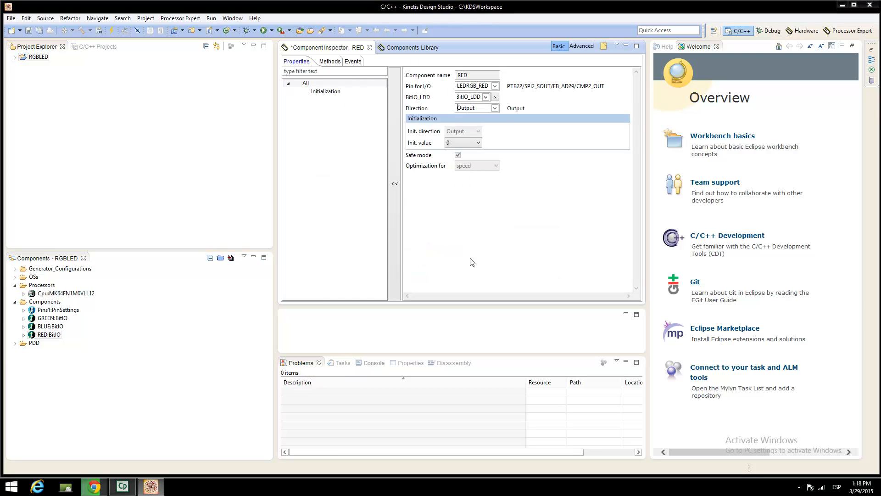
click(324, 61)
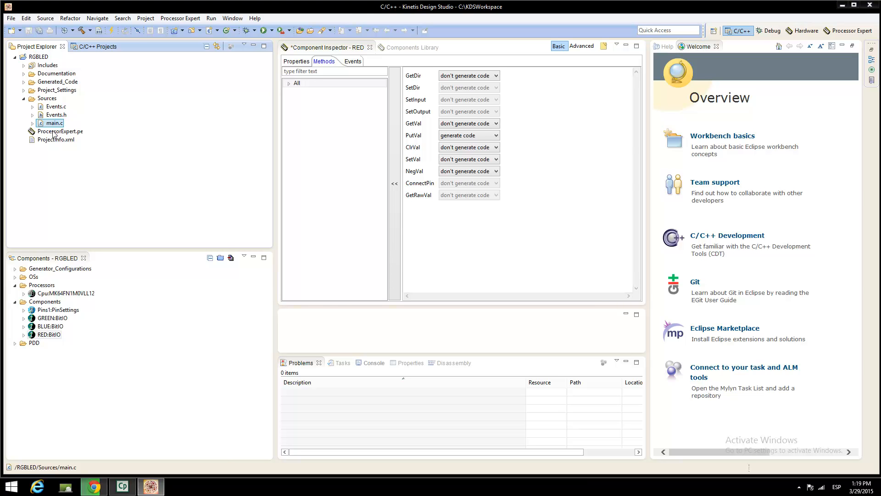
Run Generate Processor Expert Code on ProcessorExpert.pe in Project Explorer.
right_click(60, 131)
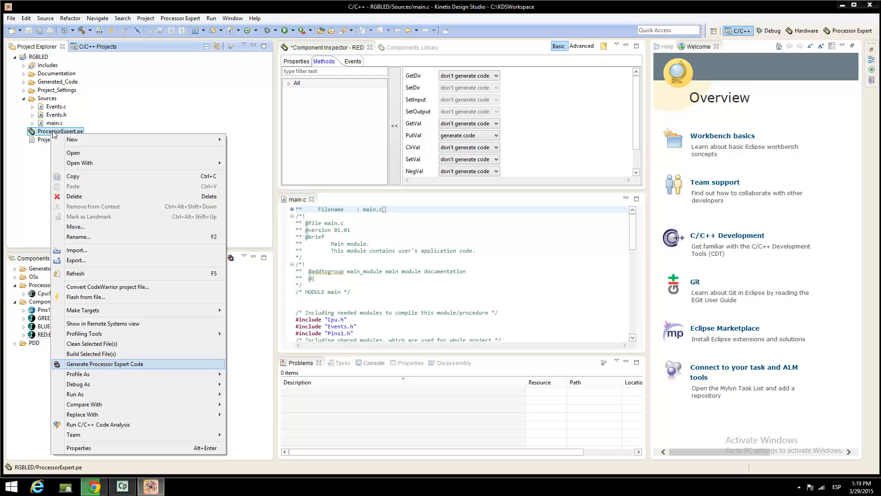
mouse_move(165, 369)
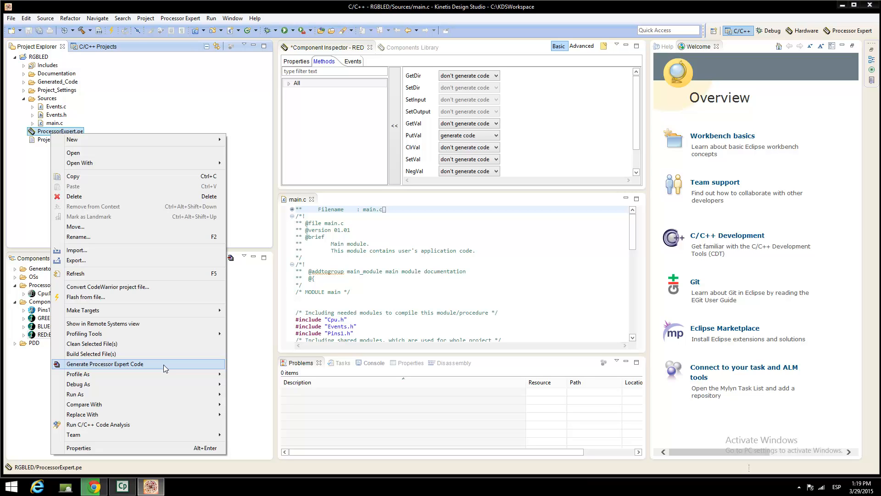
click(105, 364)
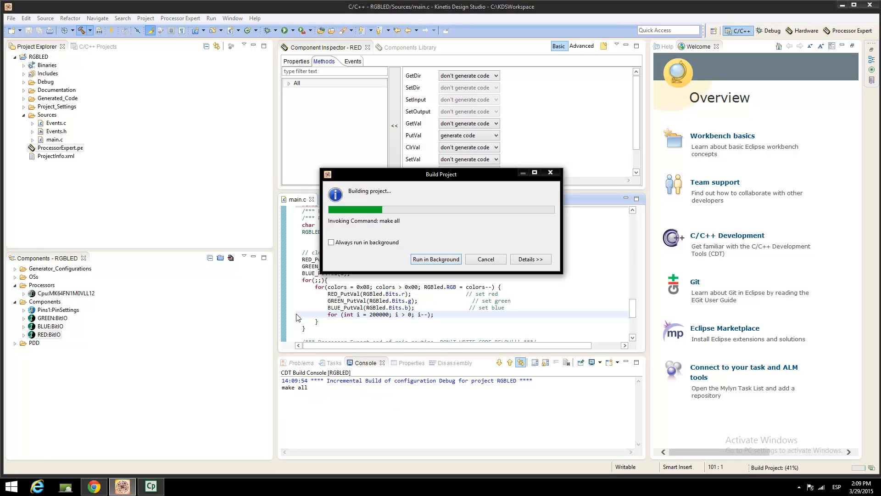
mouse_move(268, 32)
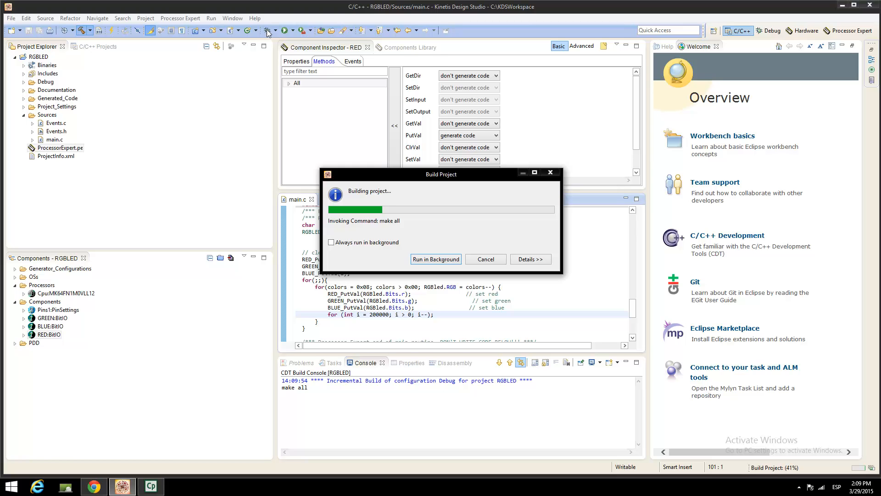
Launch the RGBLED_Debug_PNE configuration after reviewing its Main tab settings.
click(278, 30)
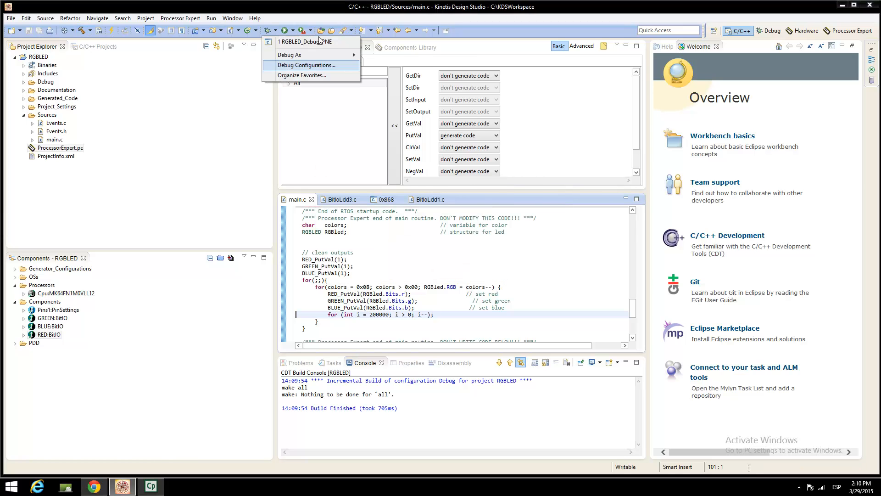
mouse_move(340, 66)
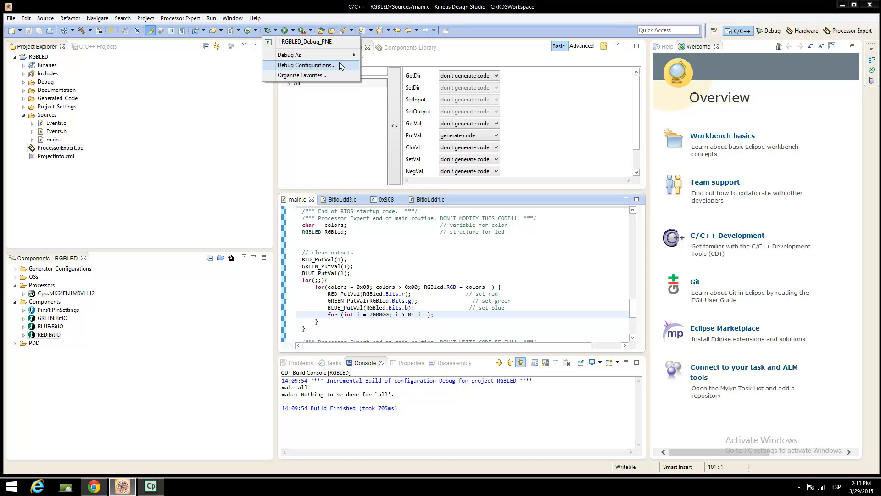
click(304, 66)
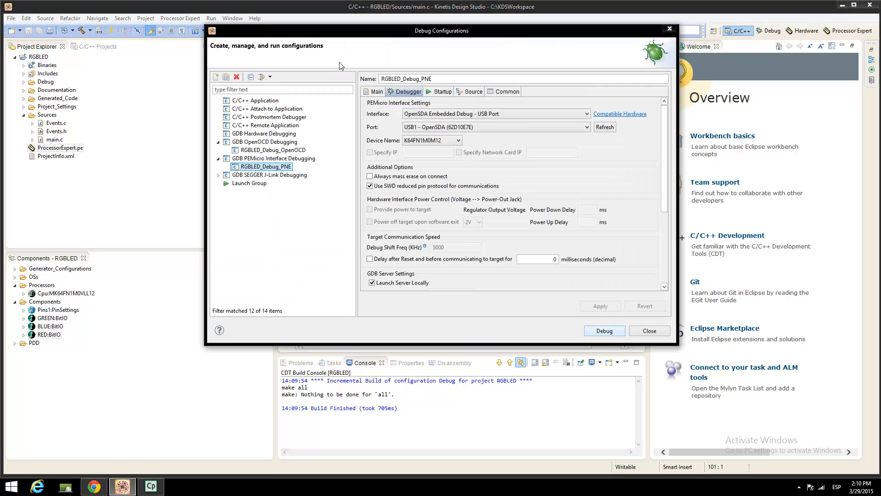
mouse_move(587, 113)
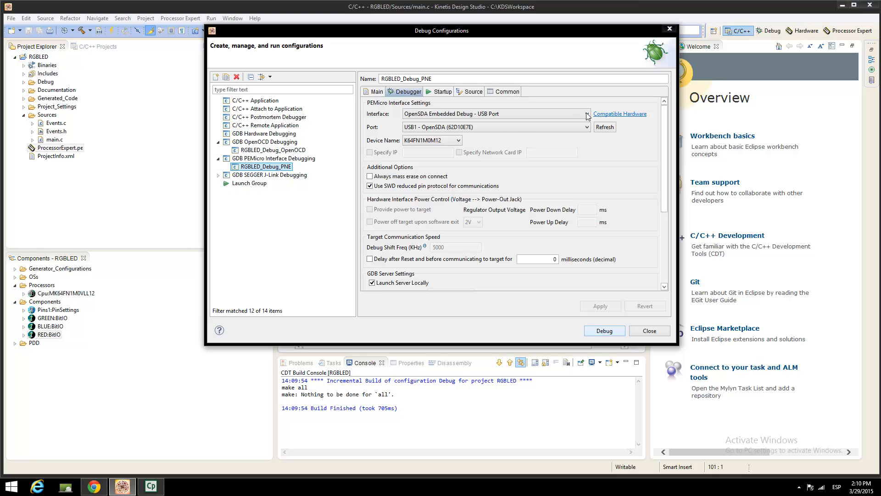
click(376, 91)
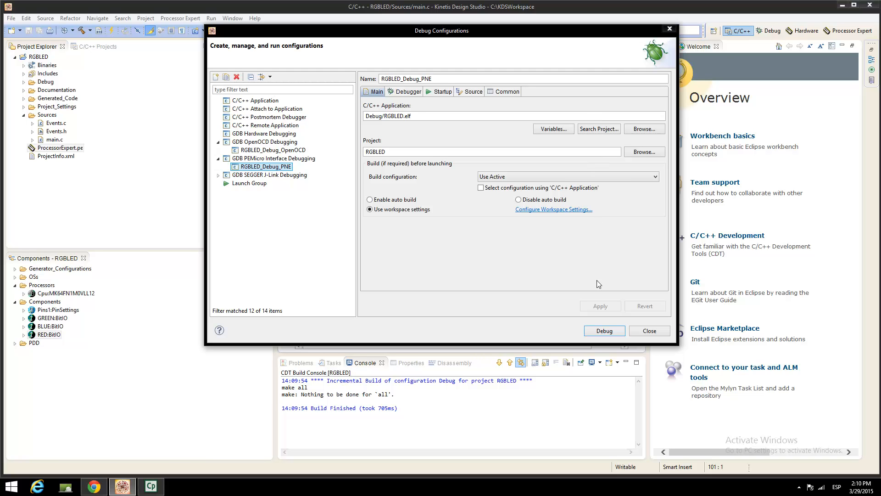
mouse_move(599, 332)
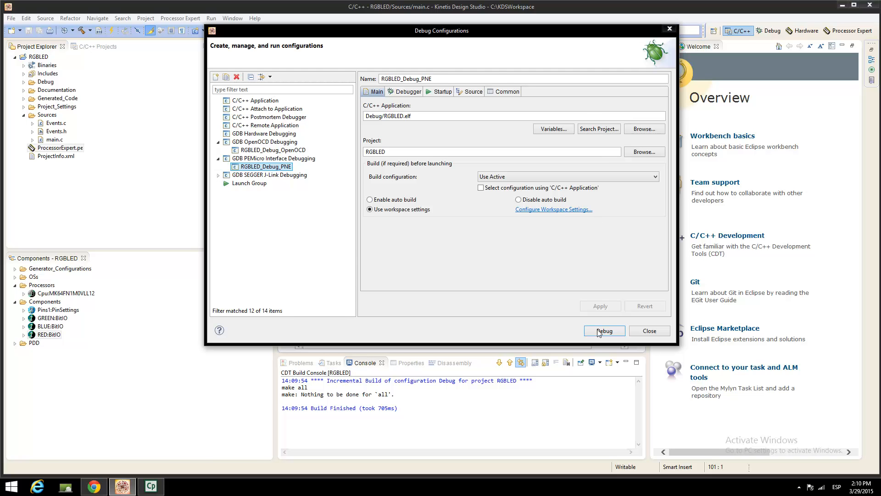
click(604, 330)
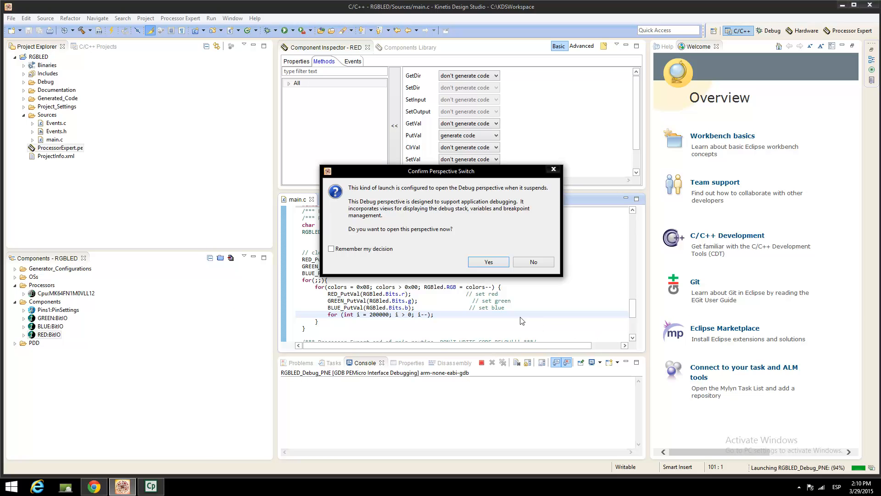
Accept the perspective switch to open the Debug perspective.
click(488, 262)
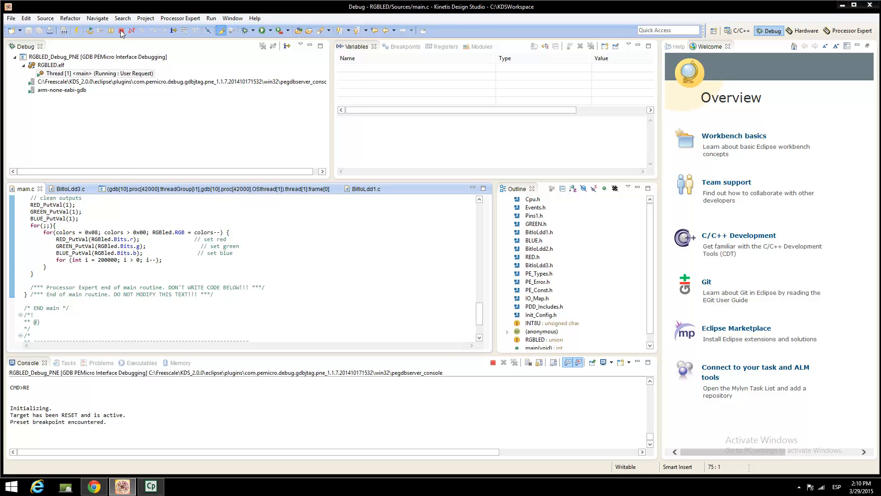
Terminate the RGBLED debug session and switch back to the C/C++ perspective.
click(120, 30)
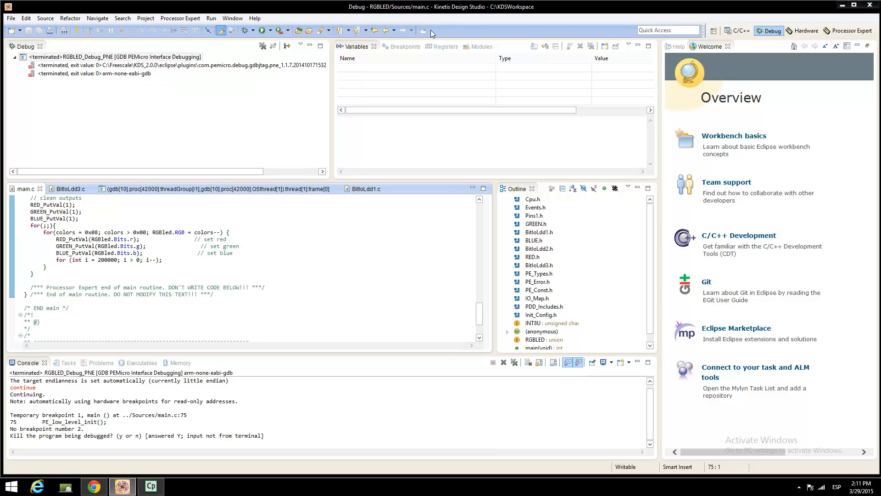
mouse_move(743, 35)
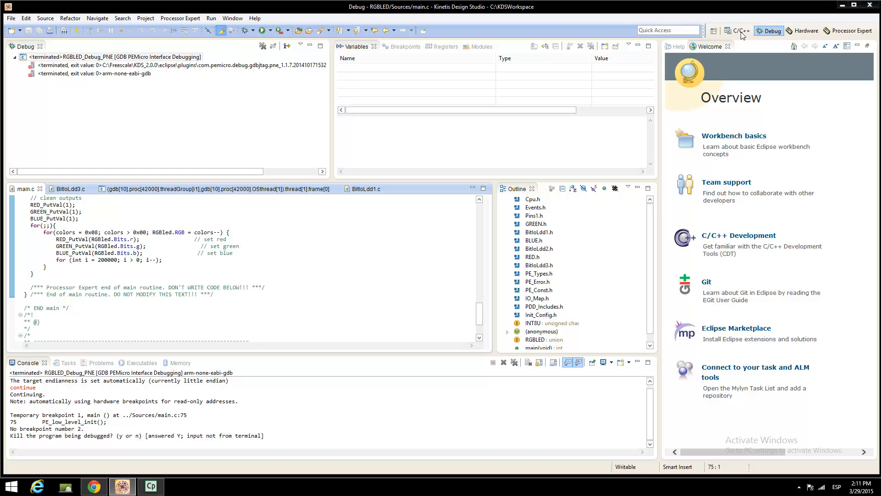
click(211, 18)
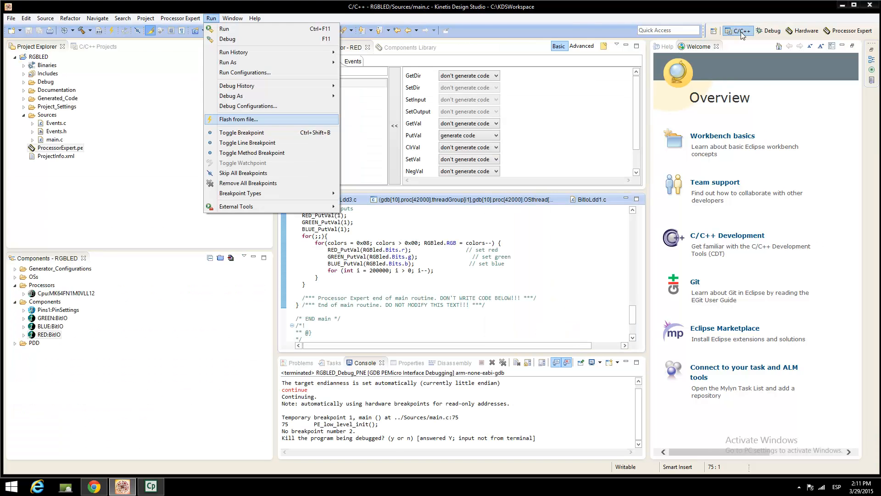
mouse_move(278, 116)
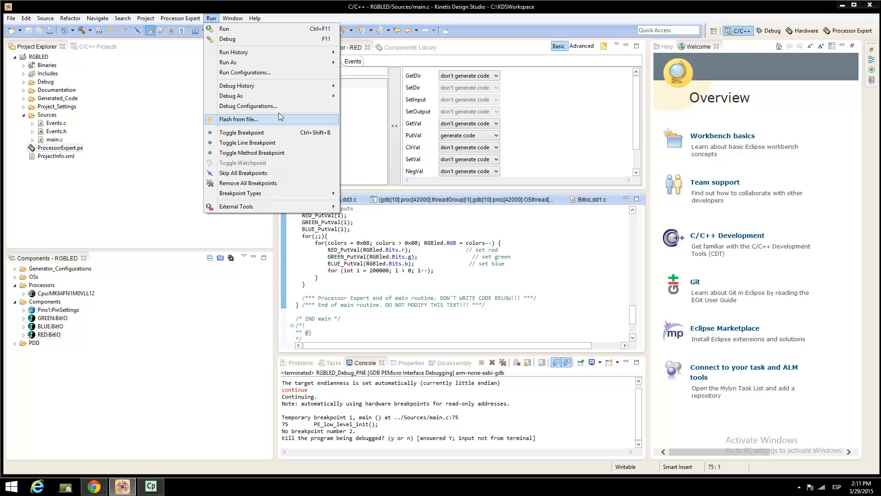
mouse_move(276, 128)
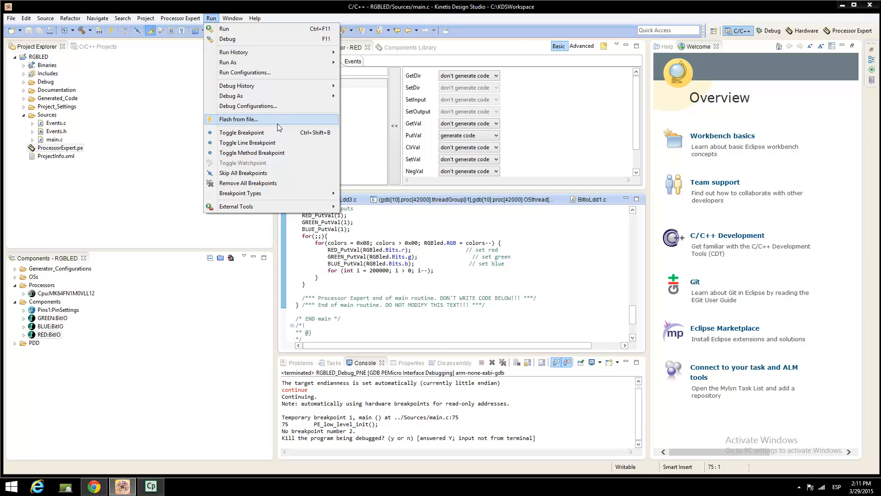
Flash RGBLED to the K64F using the RGBLED_Debug_PNE configuration after checking its Debugger settings.
click(238, 119)
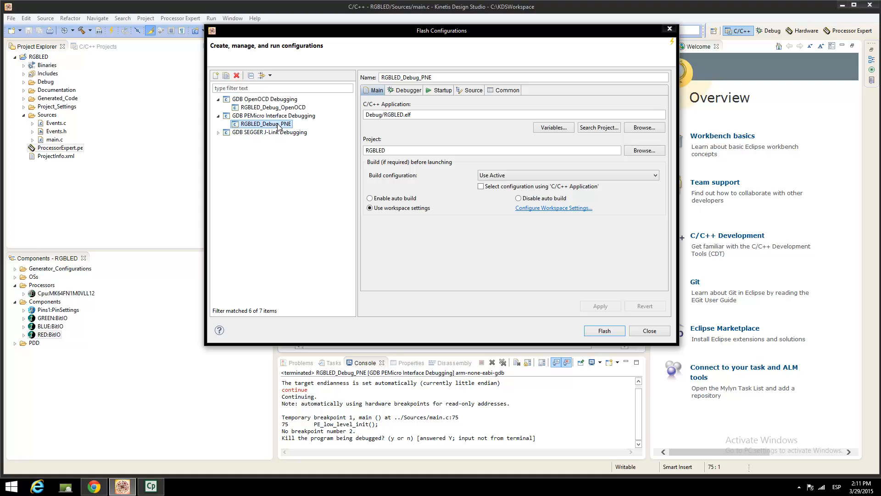
mouse_move(409, 95)
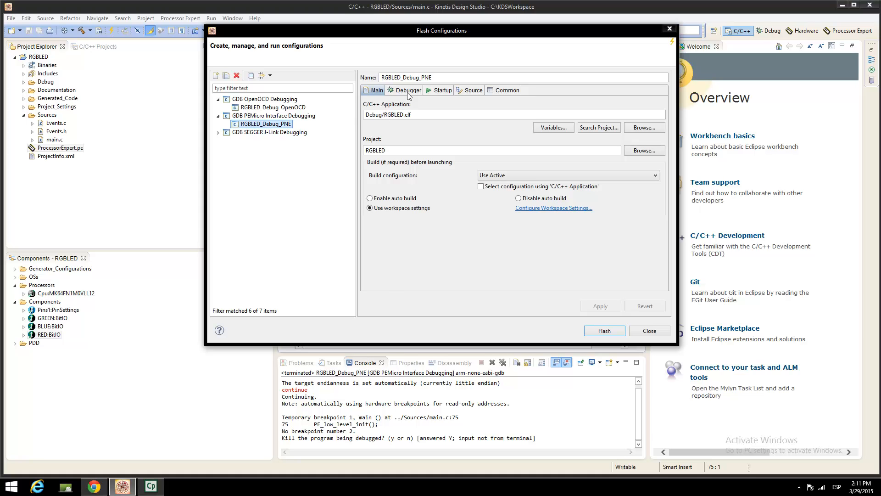
click(407, 90)
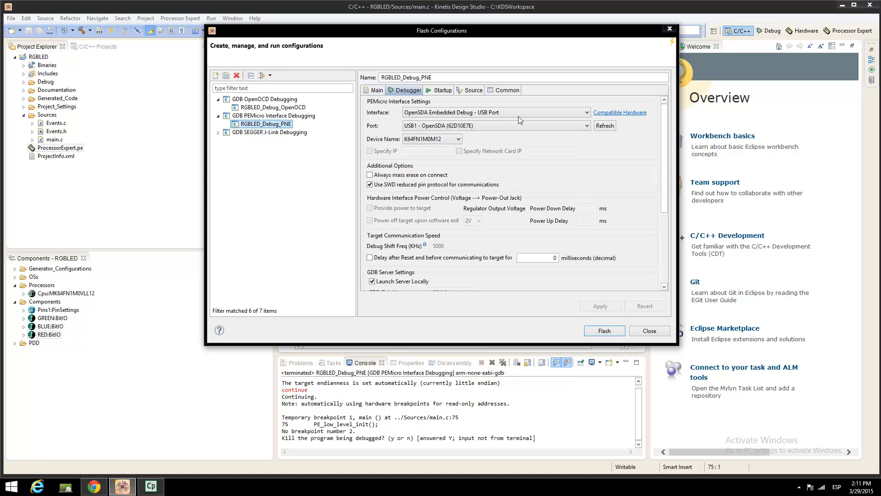
mouse_move(604, 330)
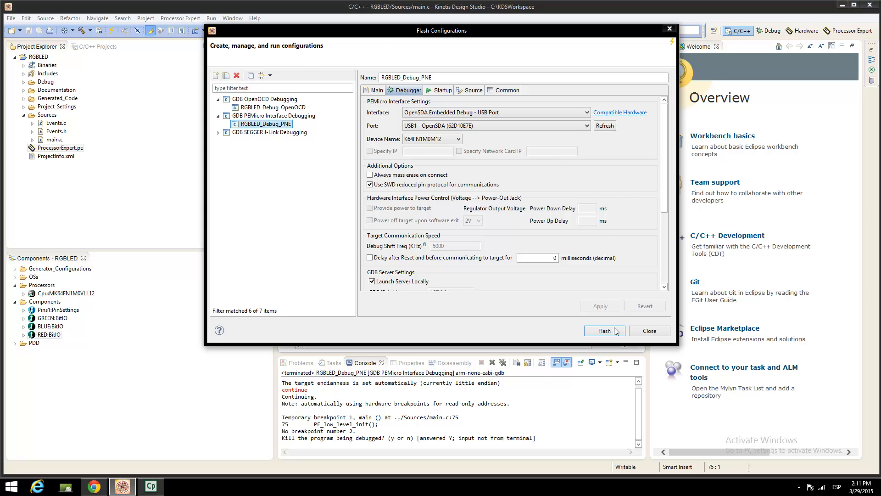
click(604, 331)
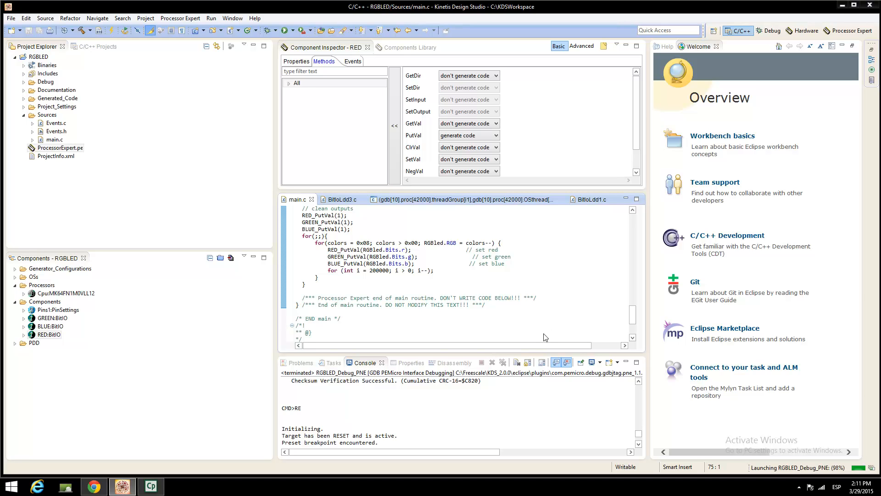
mouse_move(516, 361)
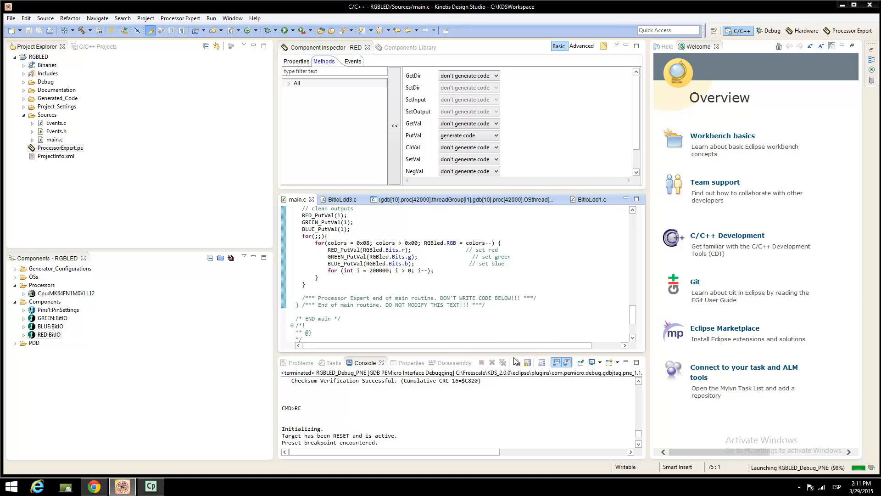